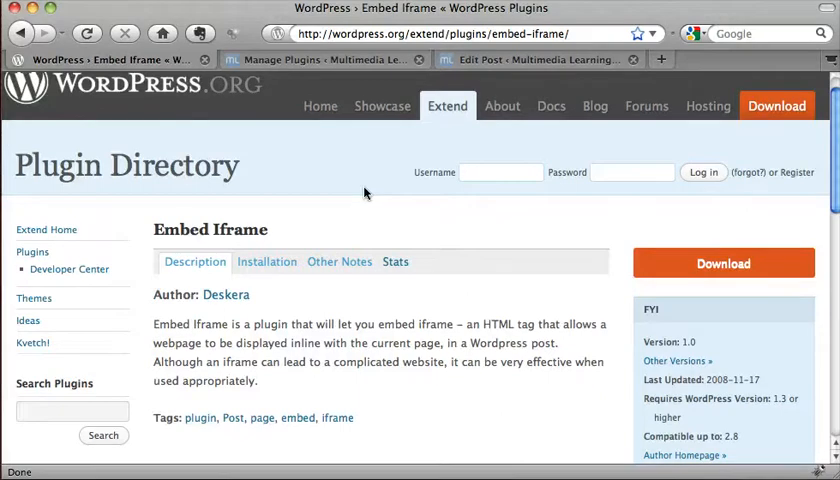
pyautogui.moveTo(364, 132)
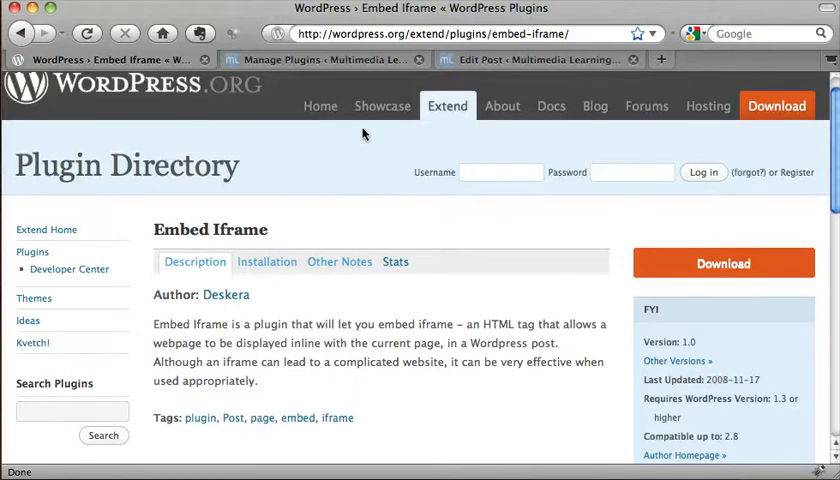
# - Copy the example '[iframe url width height]' shortcode from the installed Embed Iframe plugin entry
pyautogui.click(320, 60)
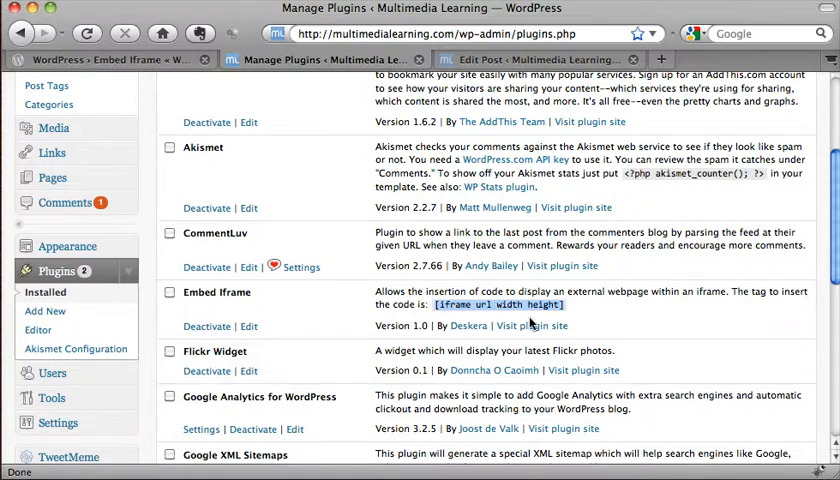
pyautogui.rightClick(530, 304)
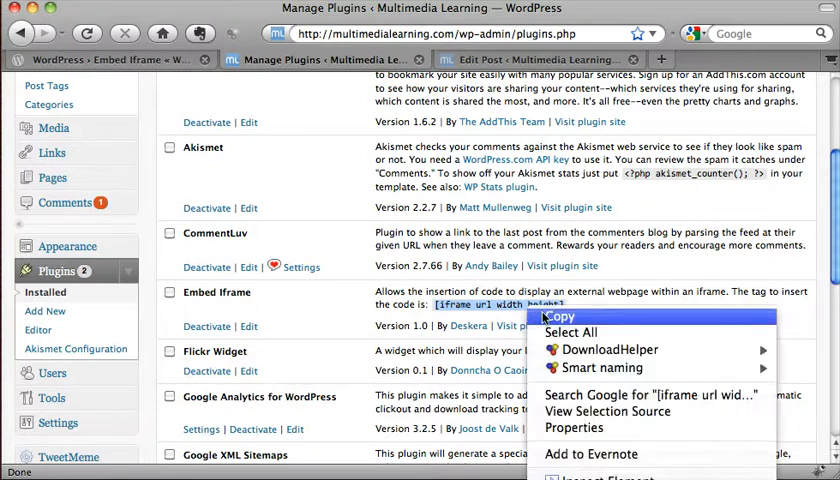
pyautogui.click(540, 58)
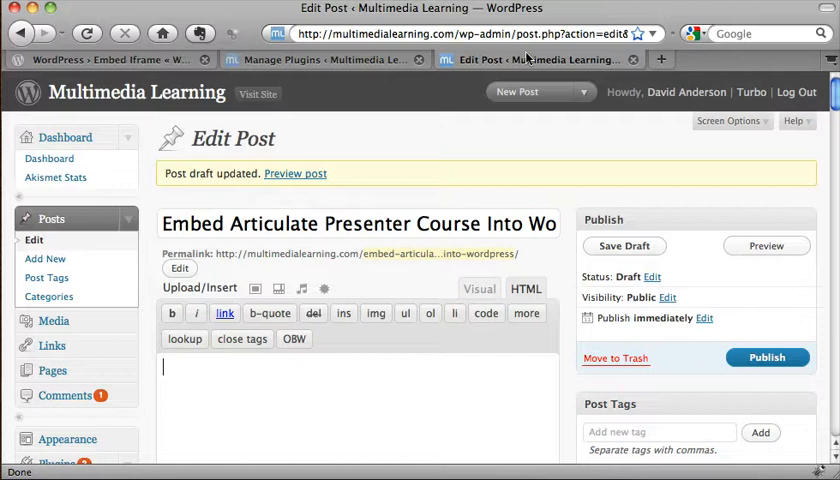
# - Paste the shortcode into the post body and replace url with the player.html address
pyautogui.write('[iframe url width height]')
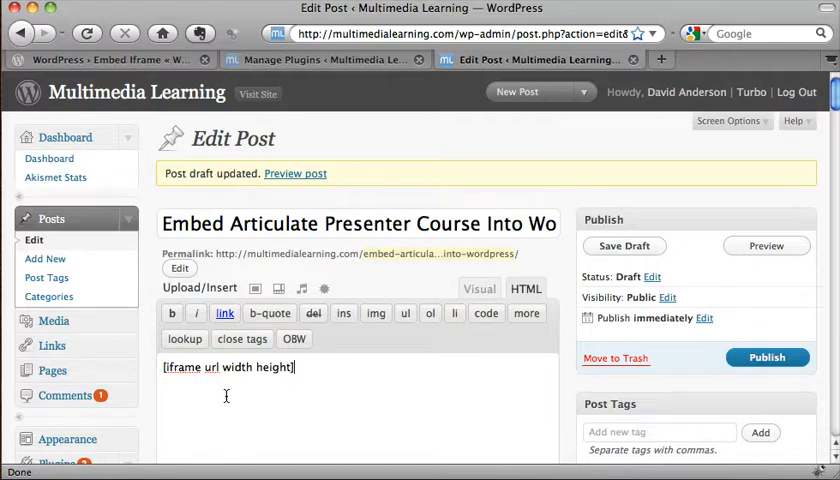
pyautogui.doubleClick(208, 368)
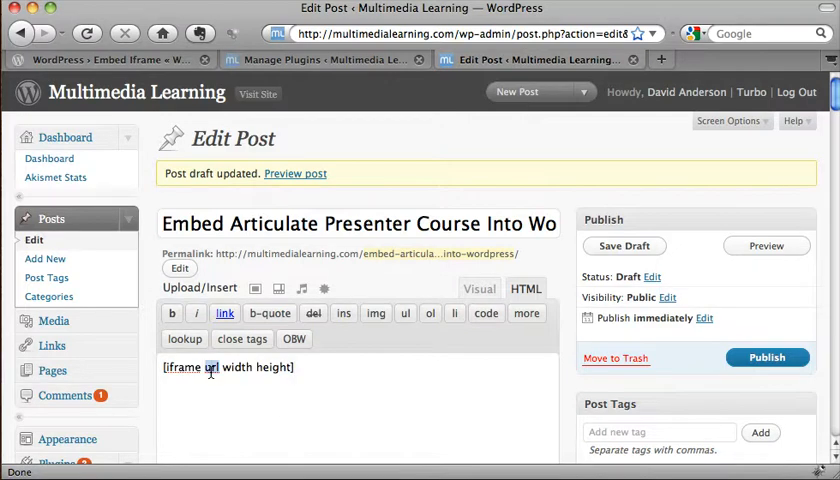
pyautogui.write('http://multimedialearning.com/test/player.htm')
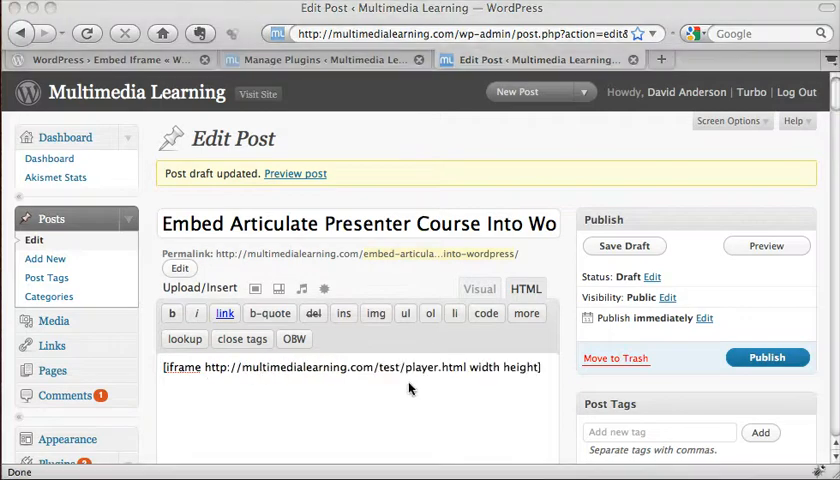
pyautogui.moveTo(420, 382)
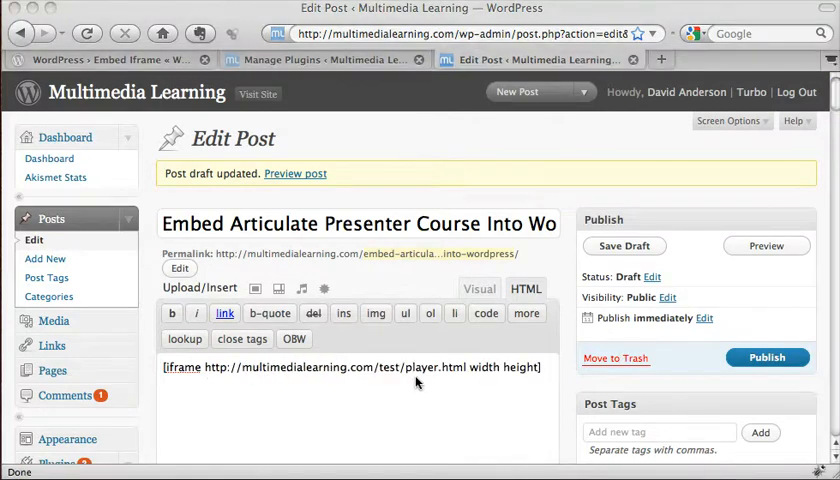
pyautogui.moveTo(392, 376)
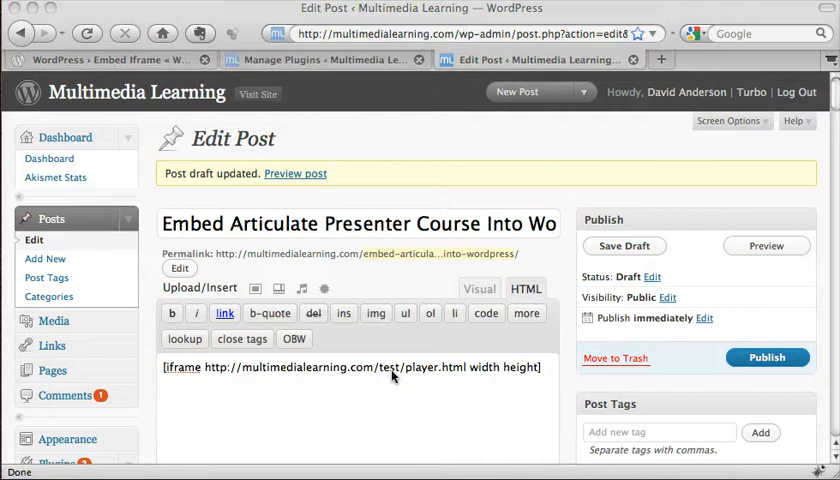
pyautogui.moveTo(404, 382)
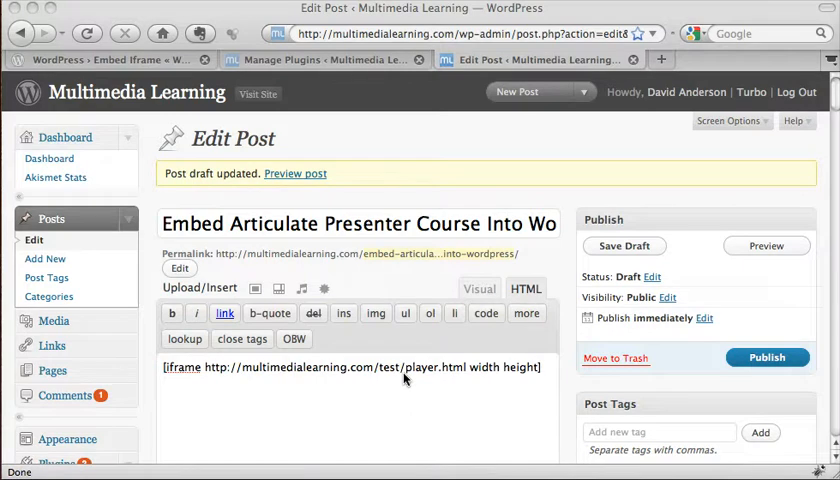
pyautogui.moveTo(436, 392)
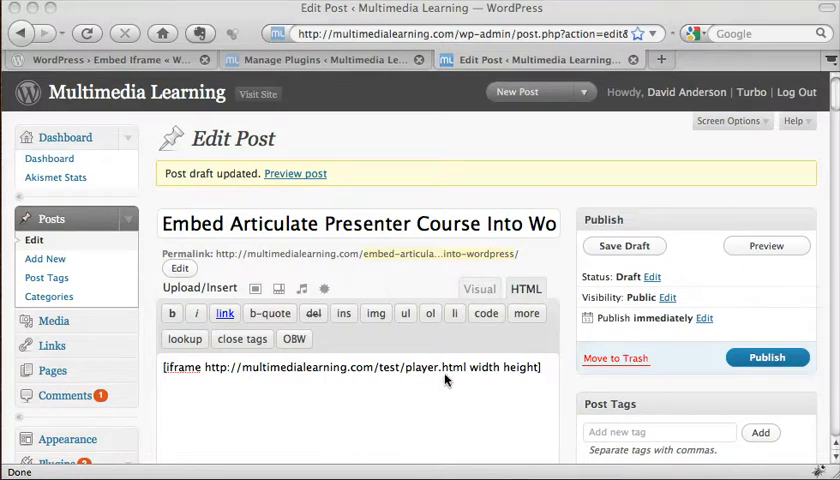
# - Size the iframe 500 wide by 337 high and preview the embedded course
pyautogui.doubleClick(484, 368)
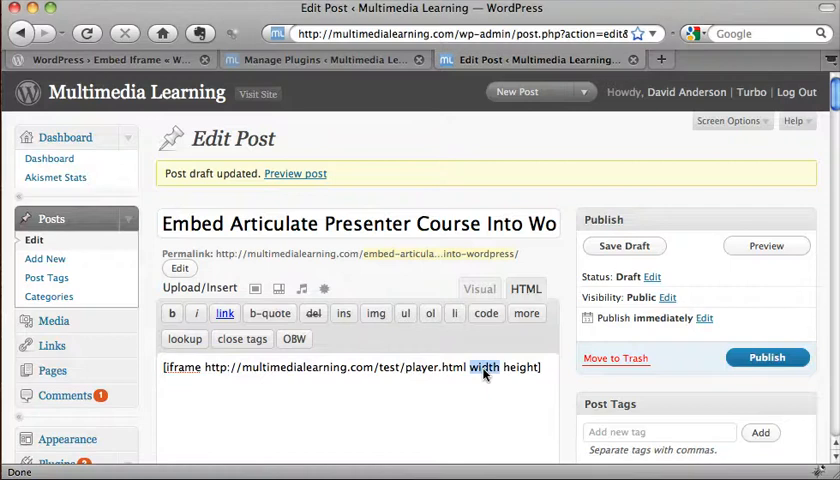
pyautogui.write('500')
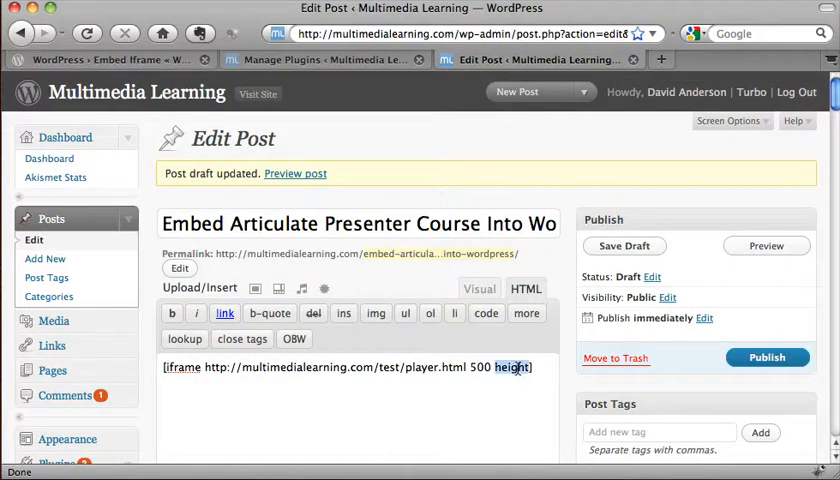
pyautogui.write('337')
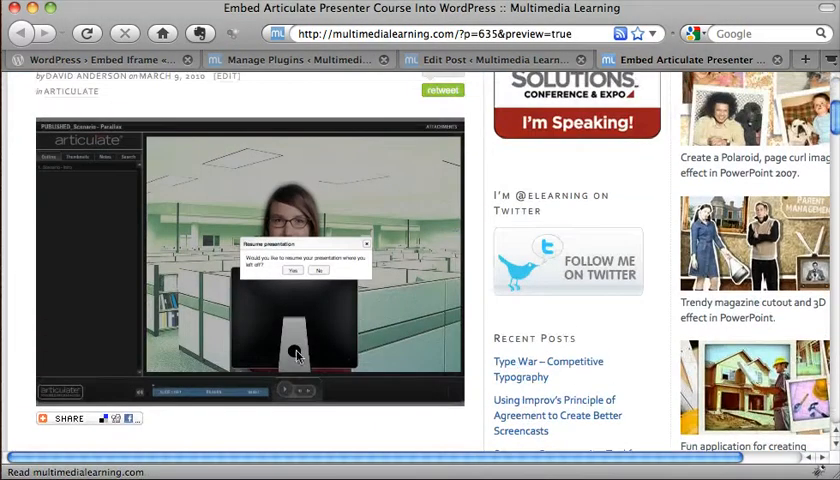
# - Return to the Embed Iframe page in the WordPress.org Plugin Directory
pyautogui.click(292, 270)
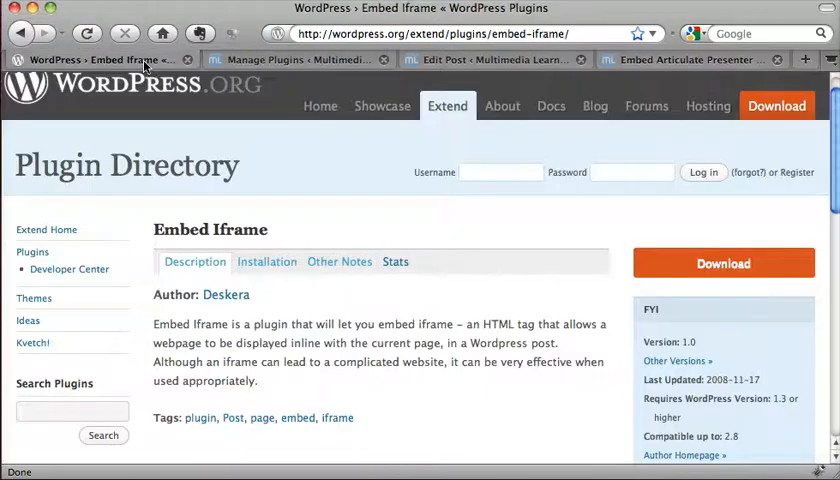
pyautogui.moveTo(168, 218)
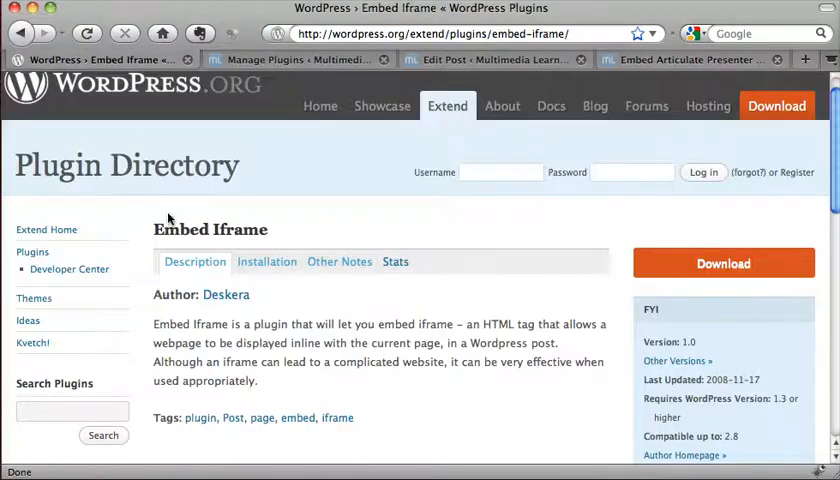